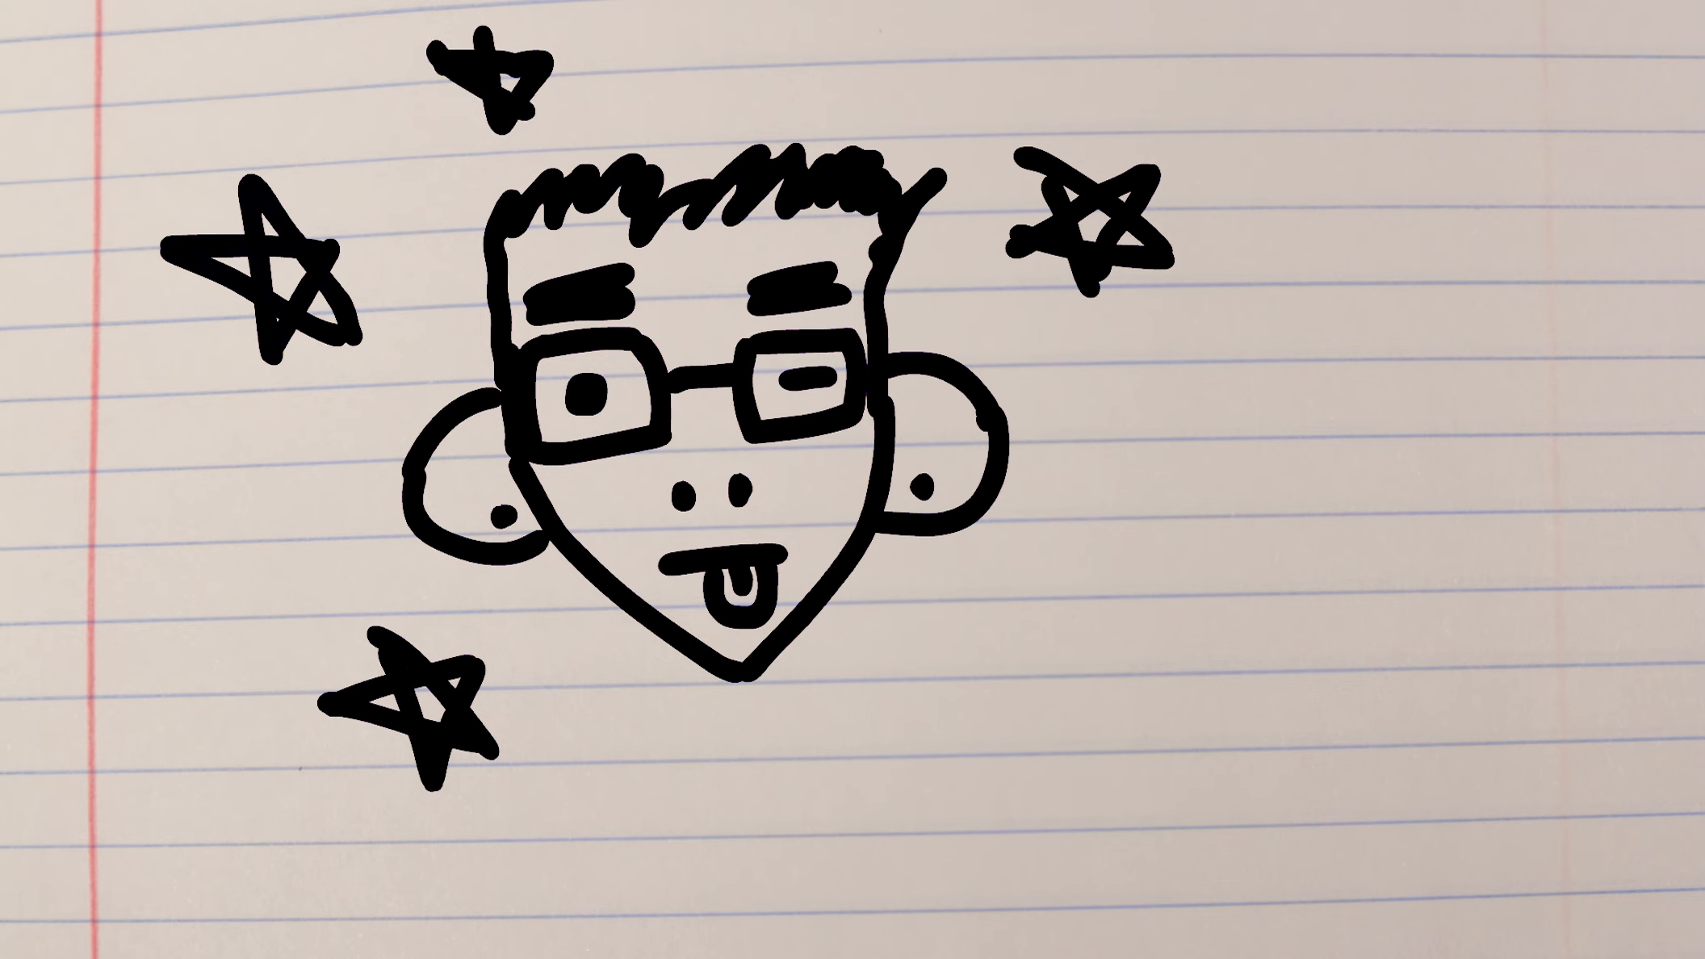
pyautogui.write('LOVL')
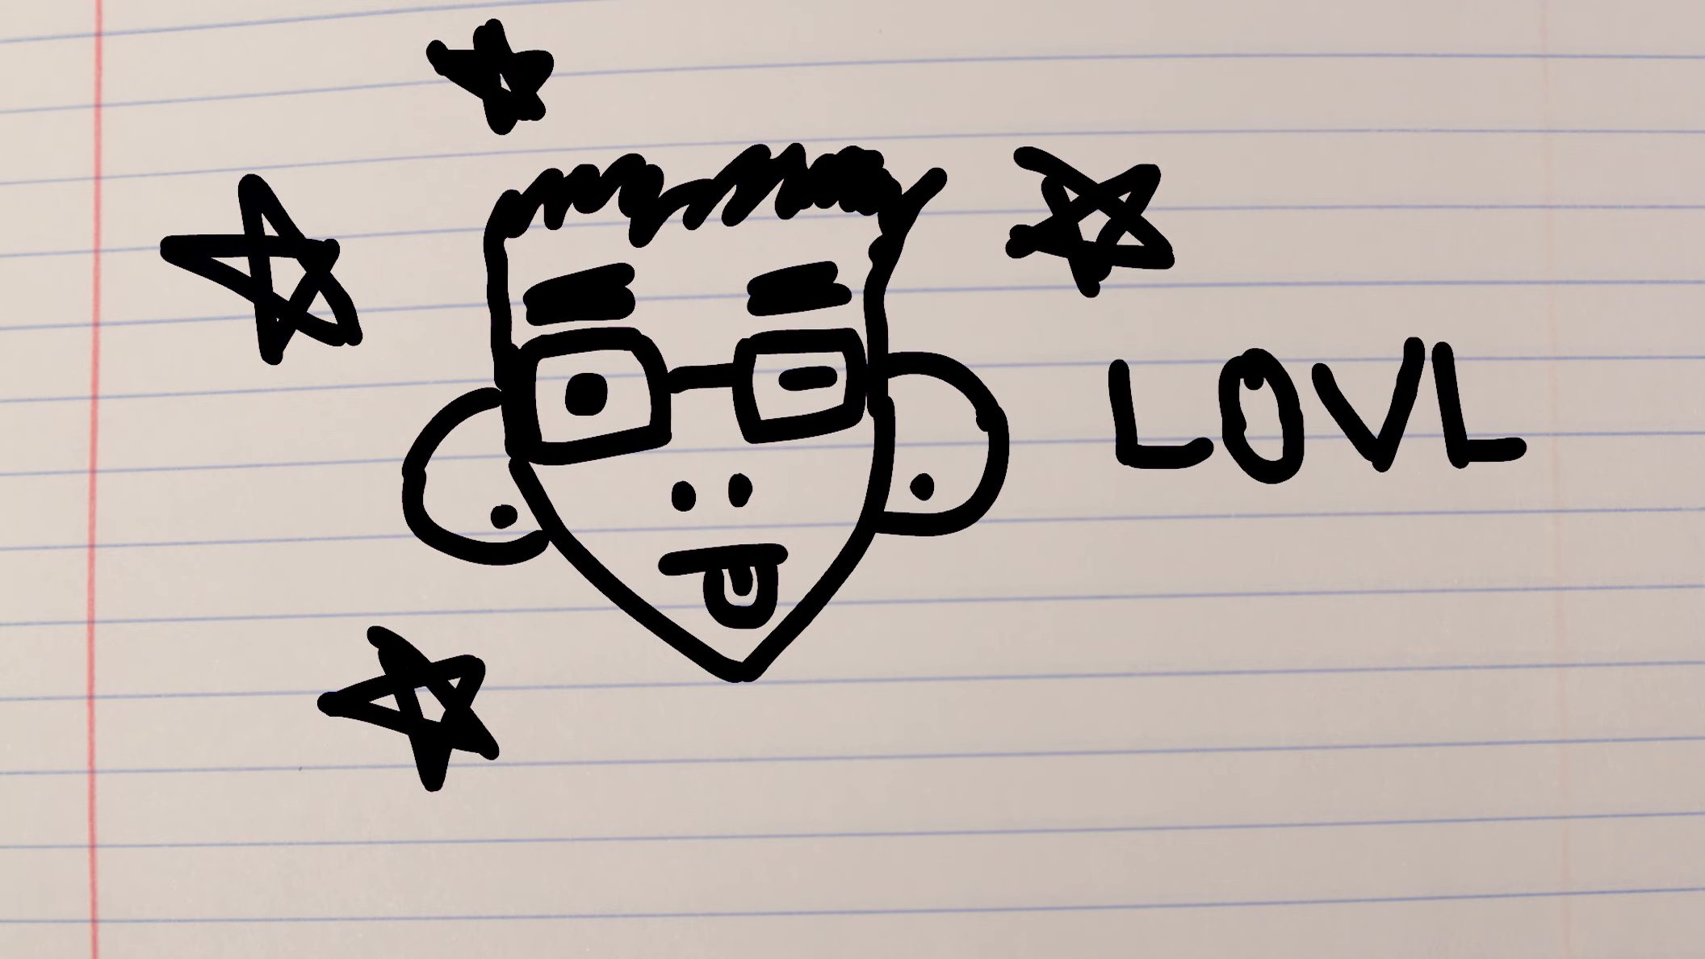